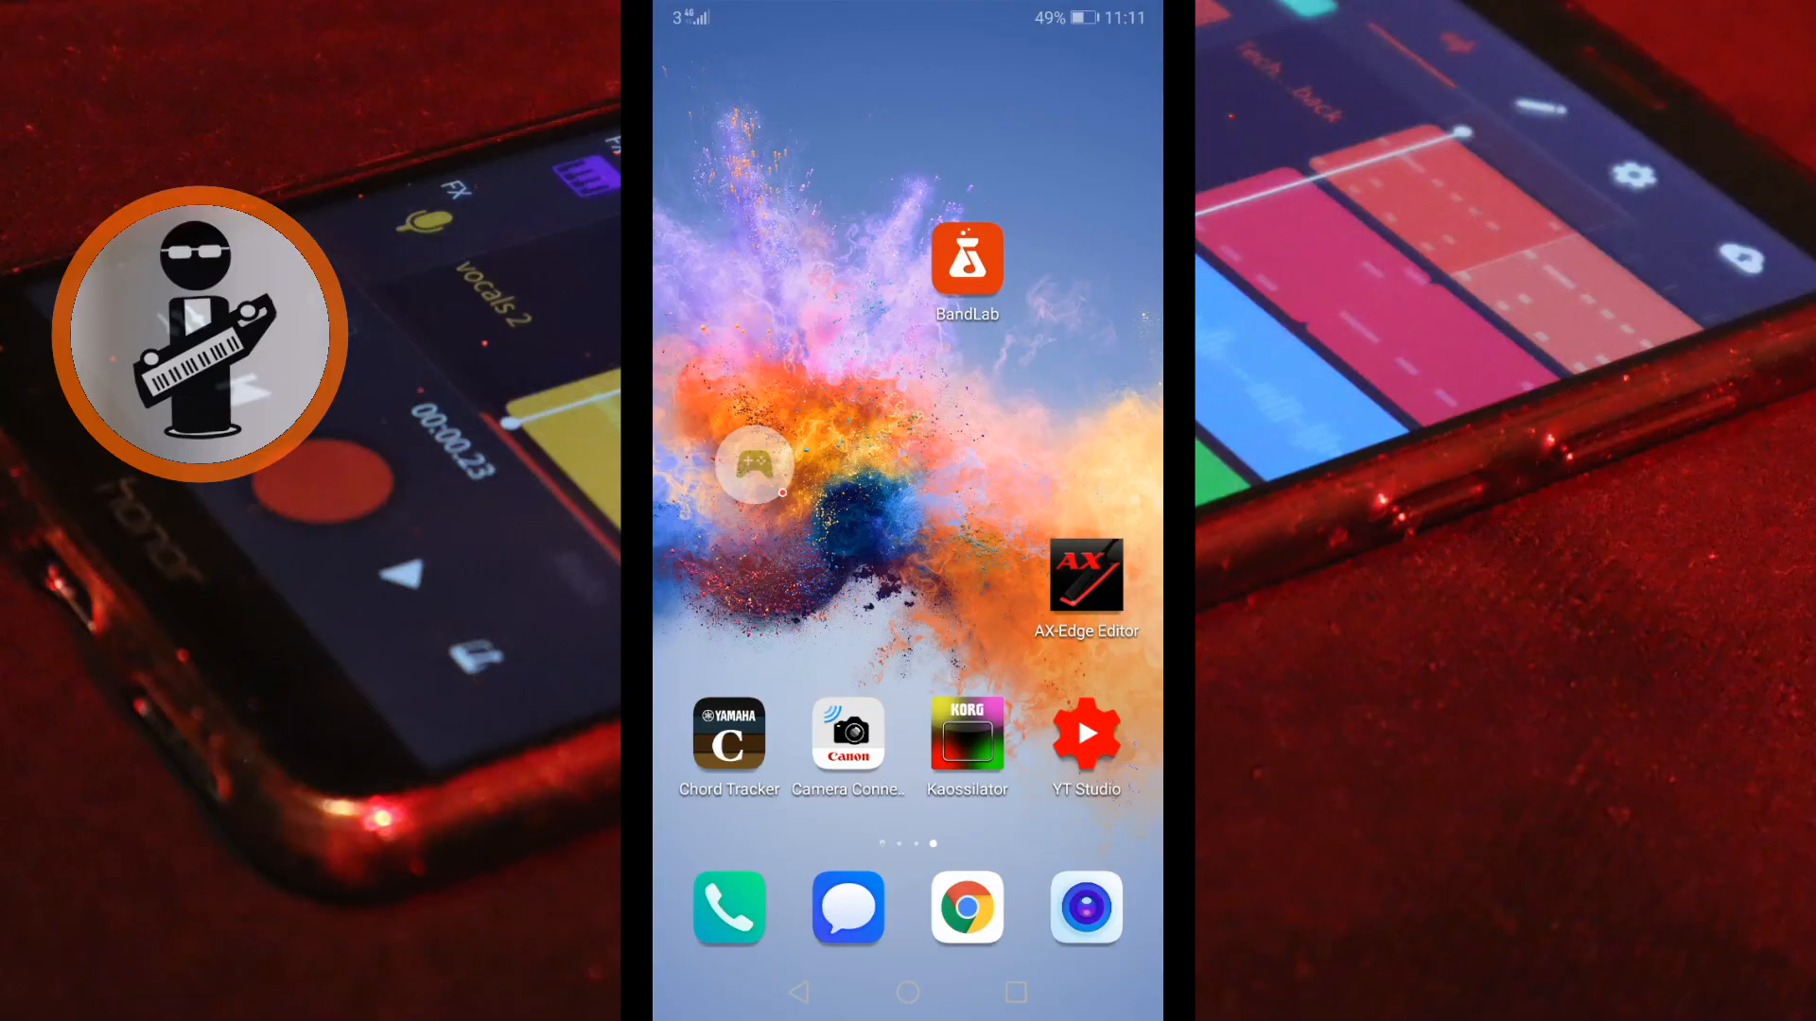
Launch BandLab and open the 'call me' project from the All Projects library.
left_click(966, 255)
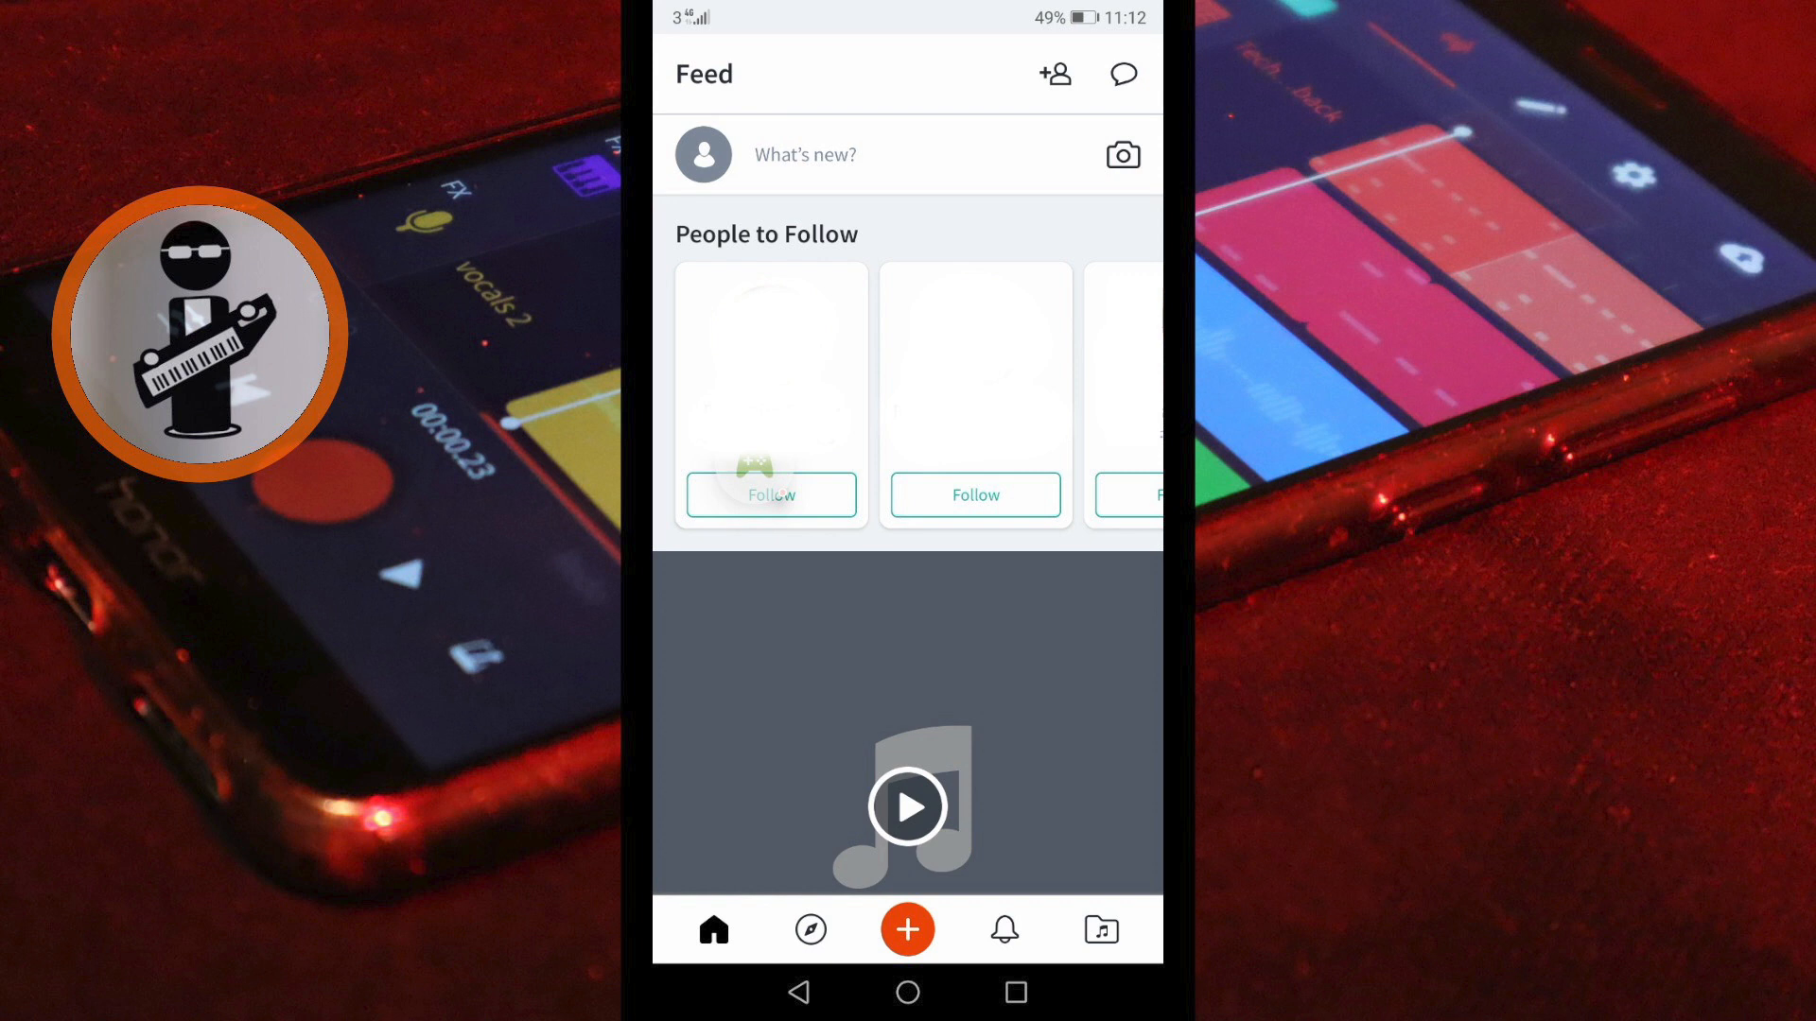
left_click(1097, 929)
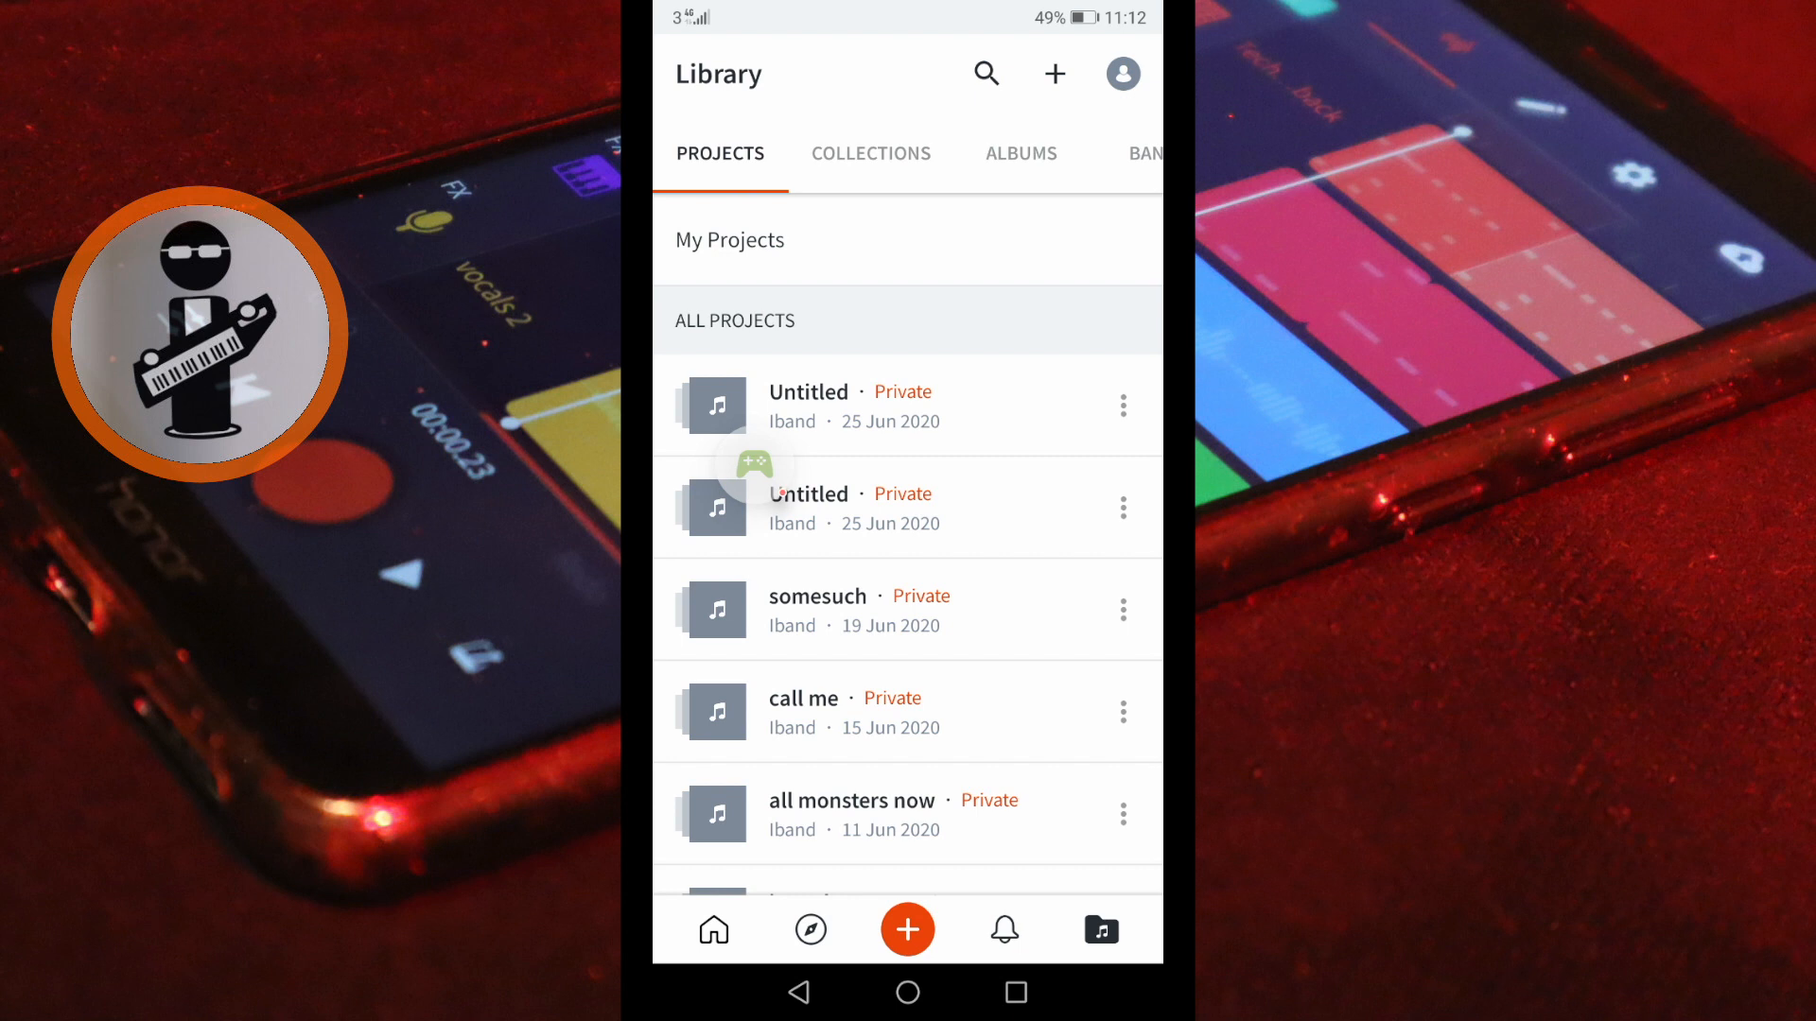
left_click(802, 698)
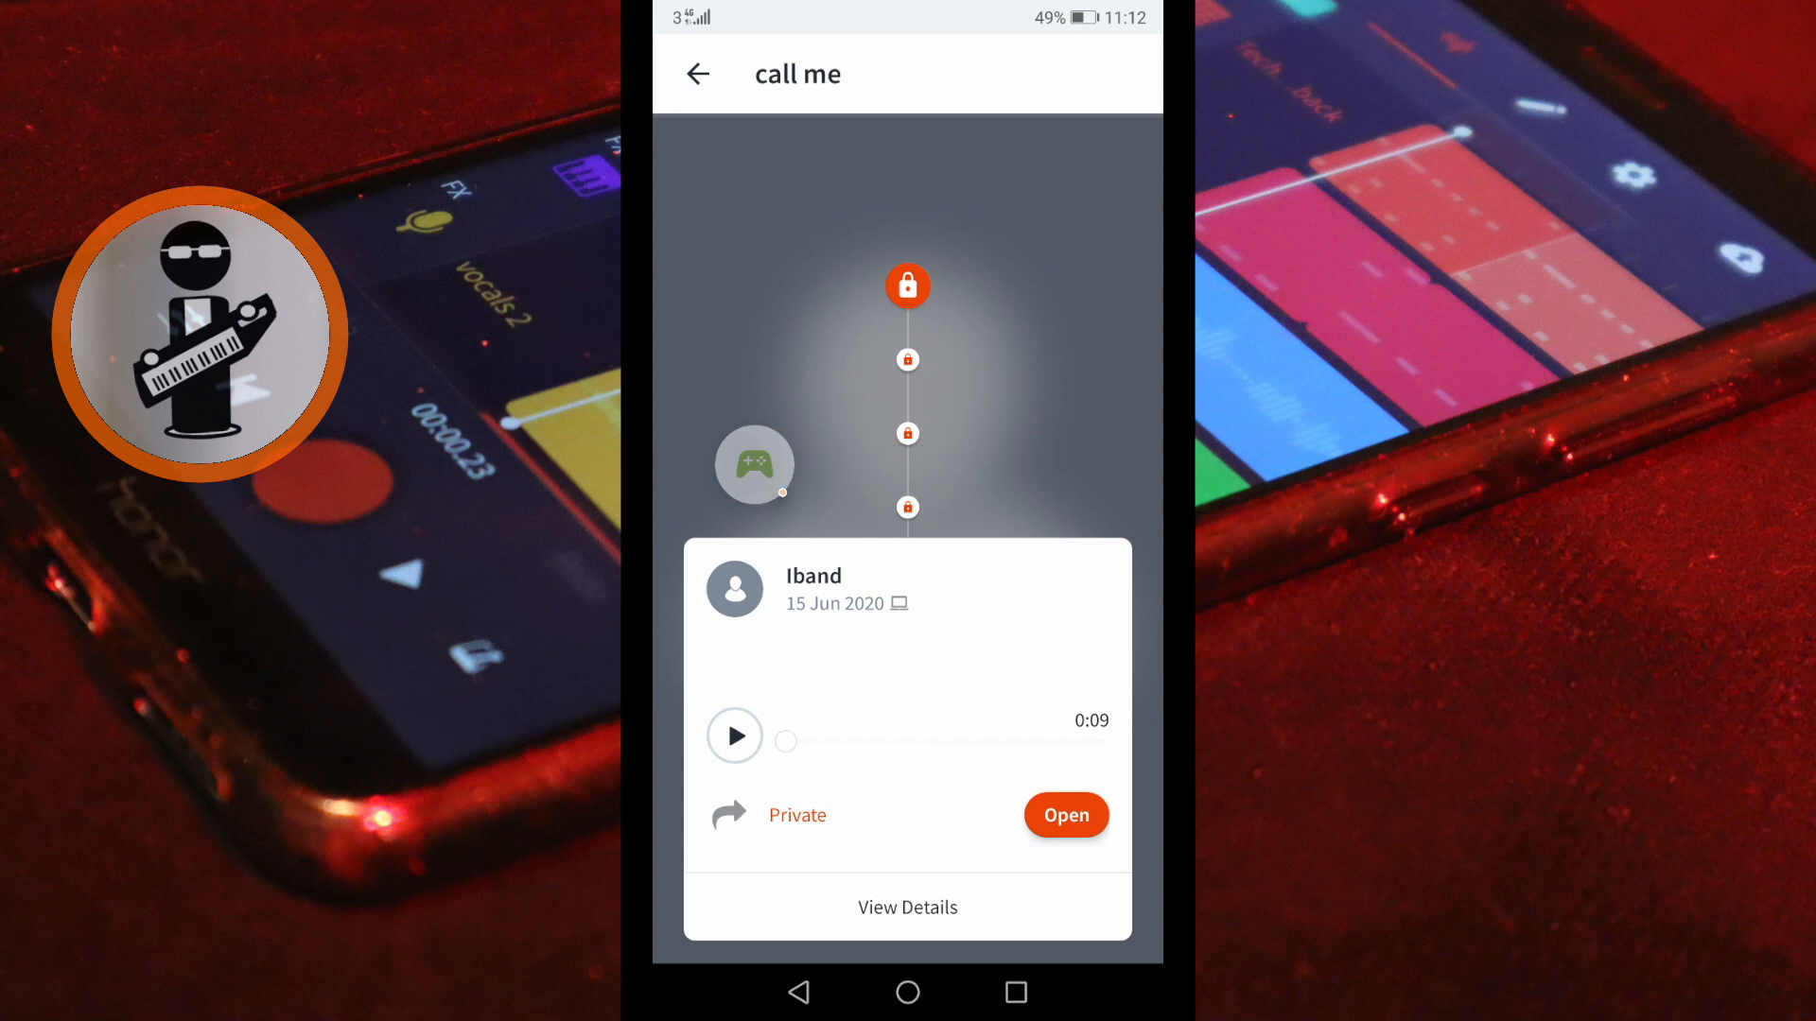
View the full details page of the 'call me' project.
left_click(906, 905)
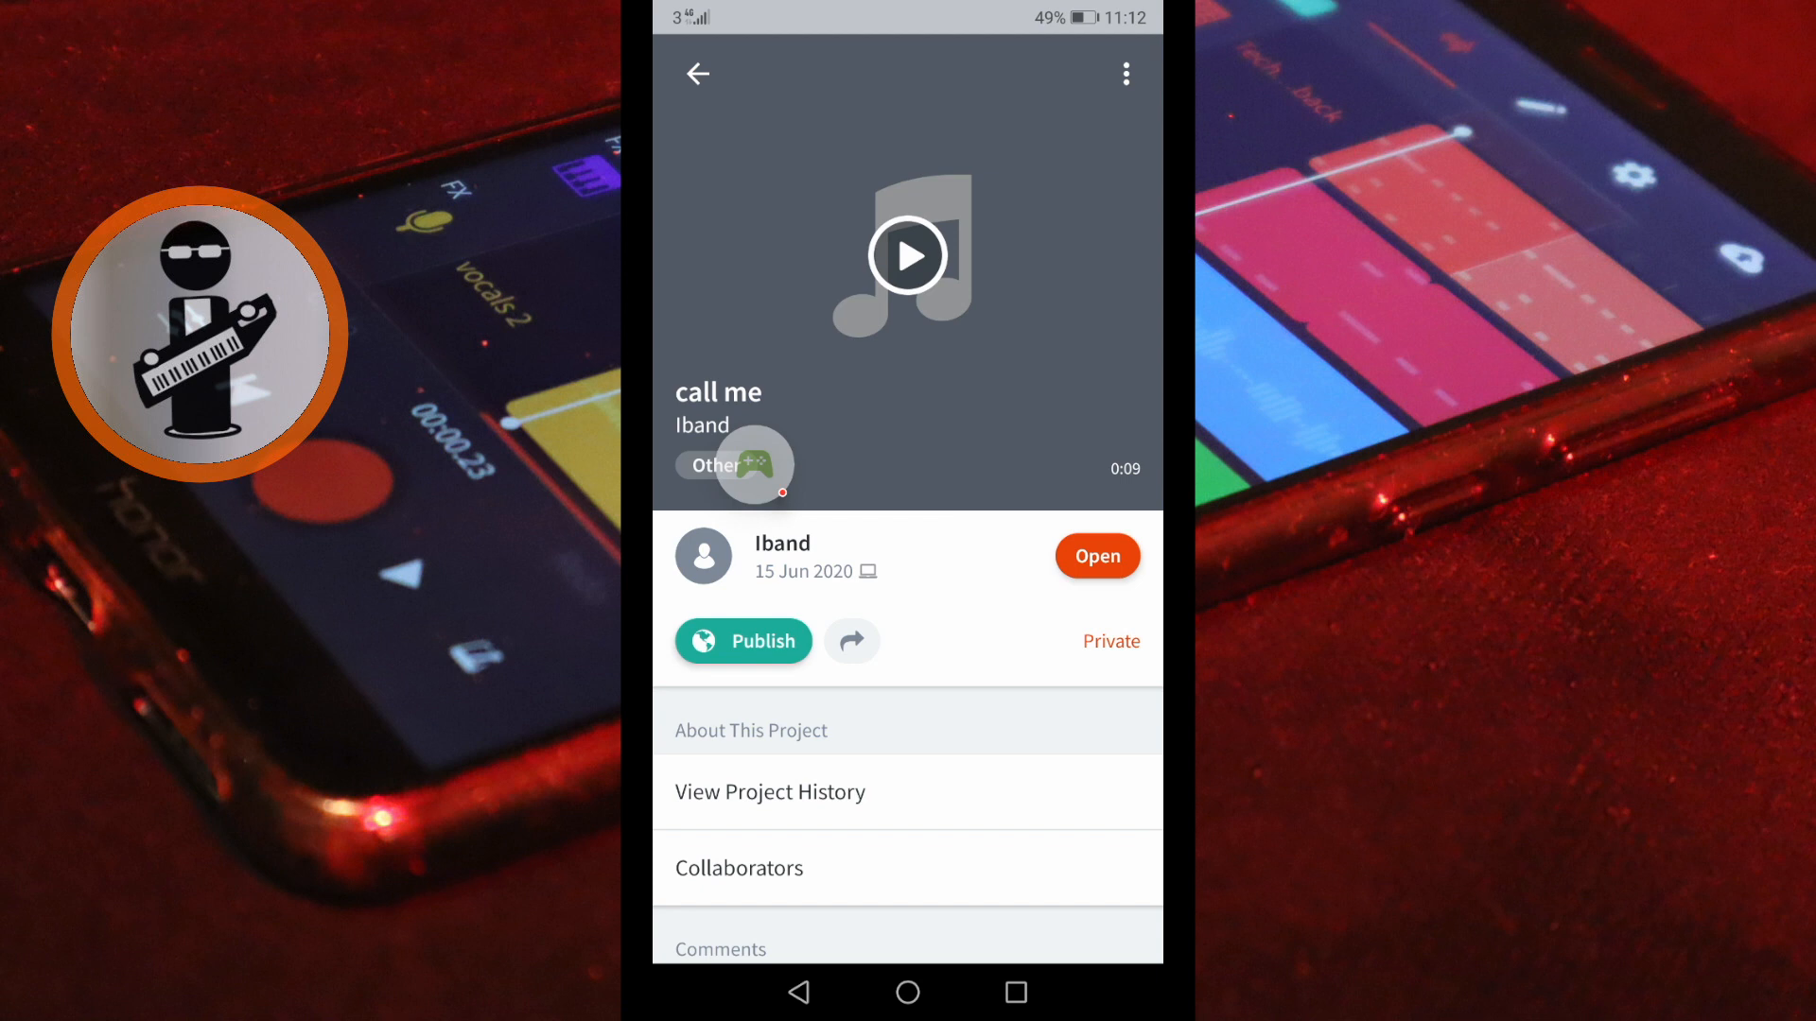
left_click(1123, 74)
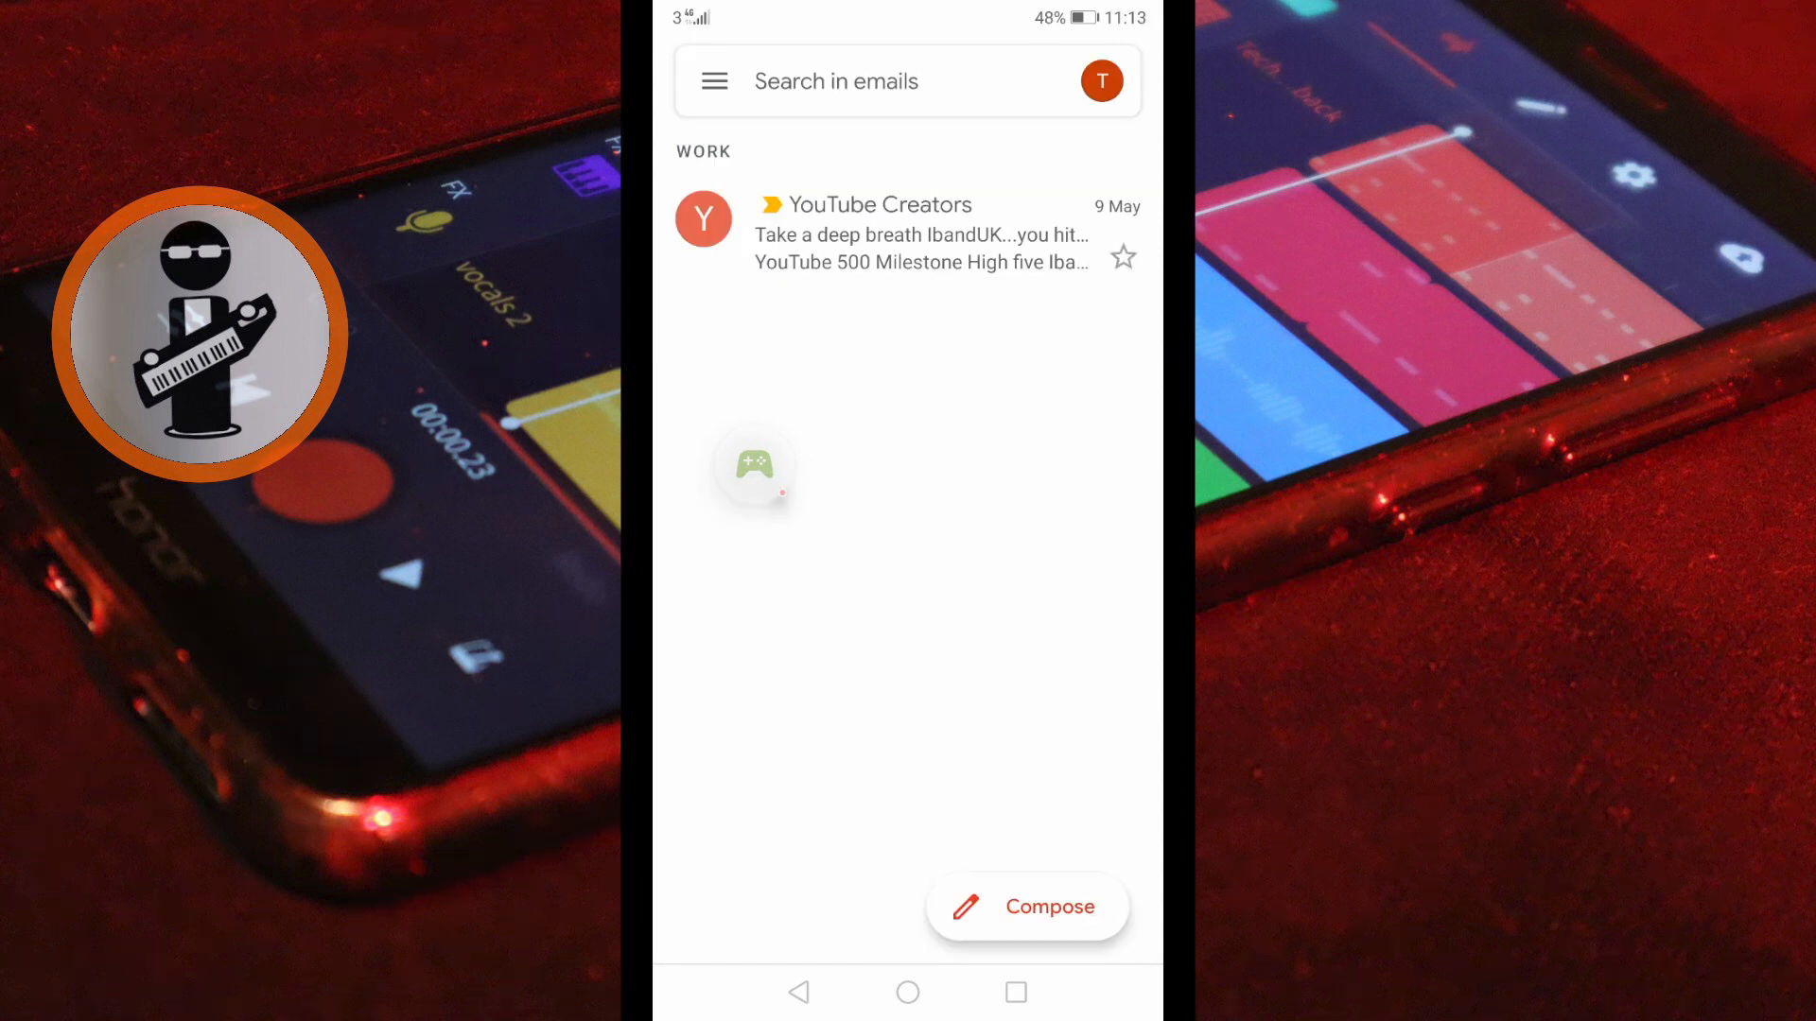
Download the 'call me' attachment from the Gmail draft, allowing device file access.
left_click(713, 81)
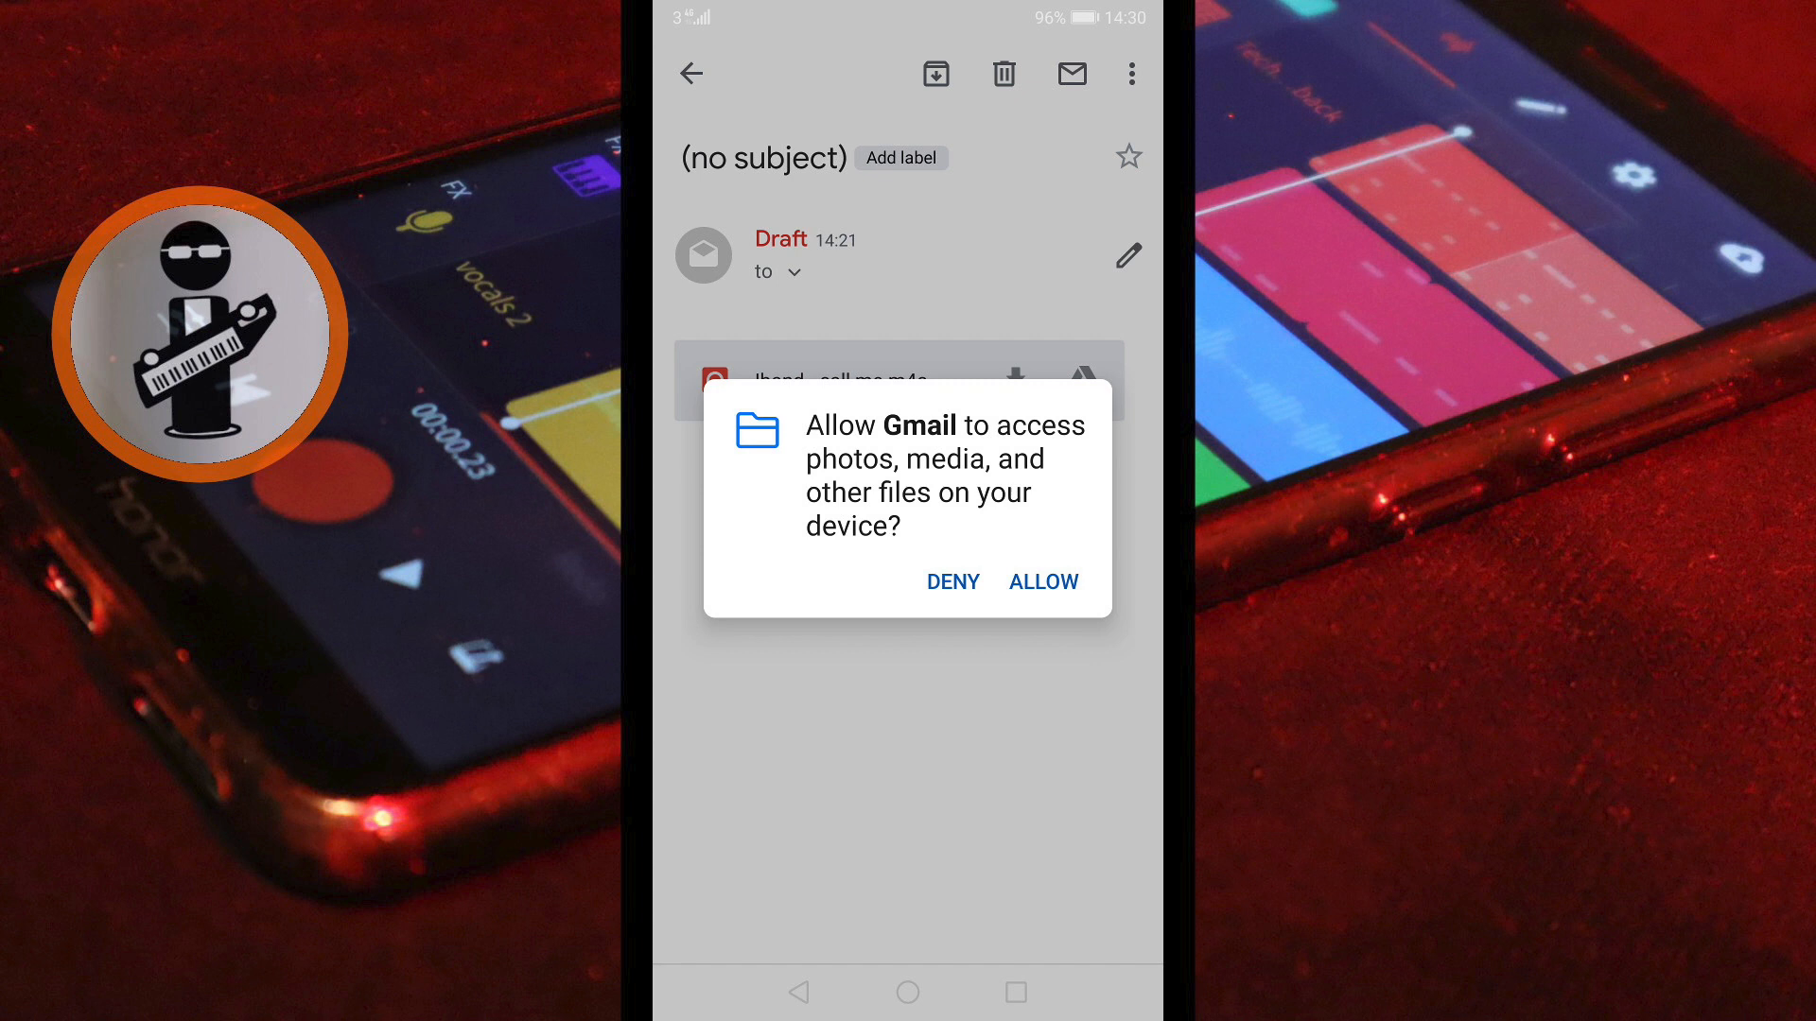
left_click(1040, 581)
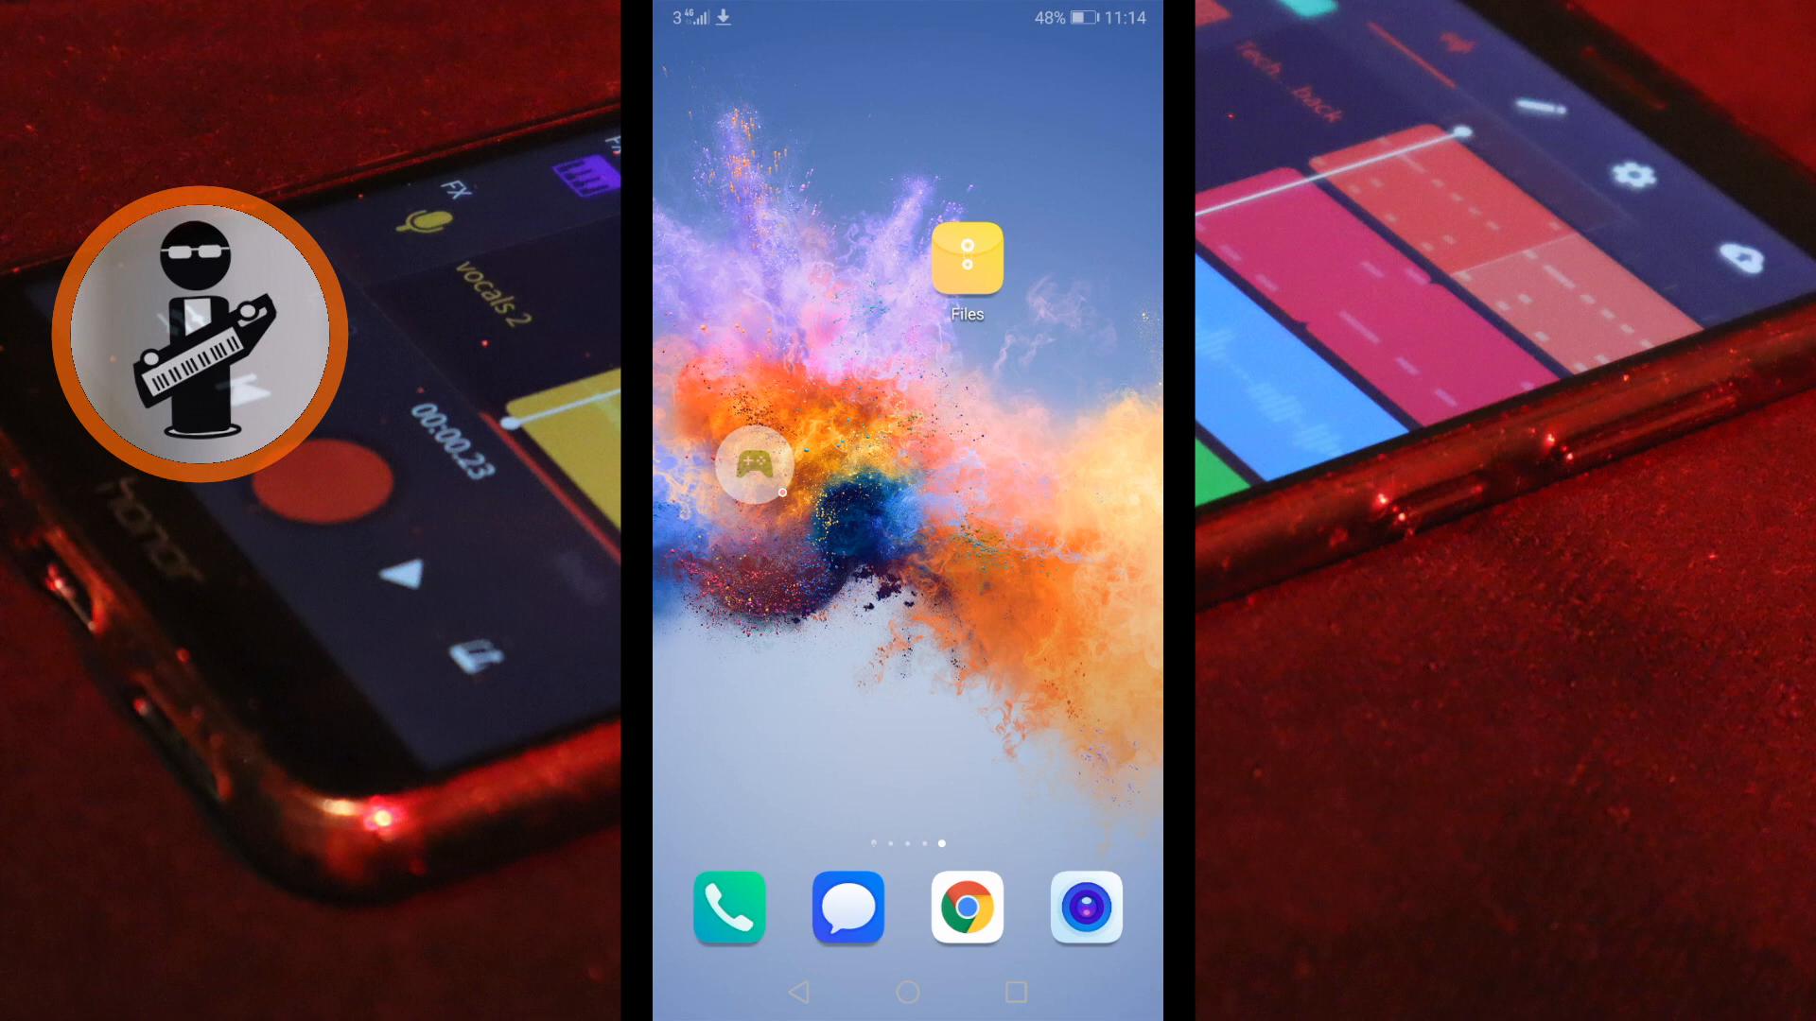
In Files, locate 'Iband - call me.m4a' in the Download folder and mark it.
left_click(966, 261)
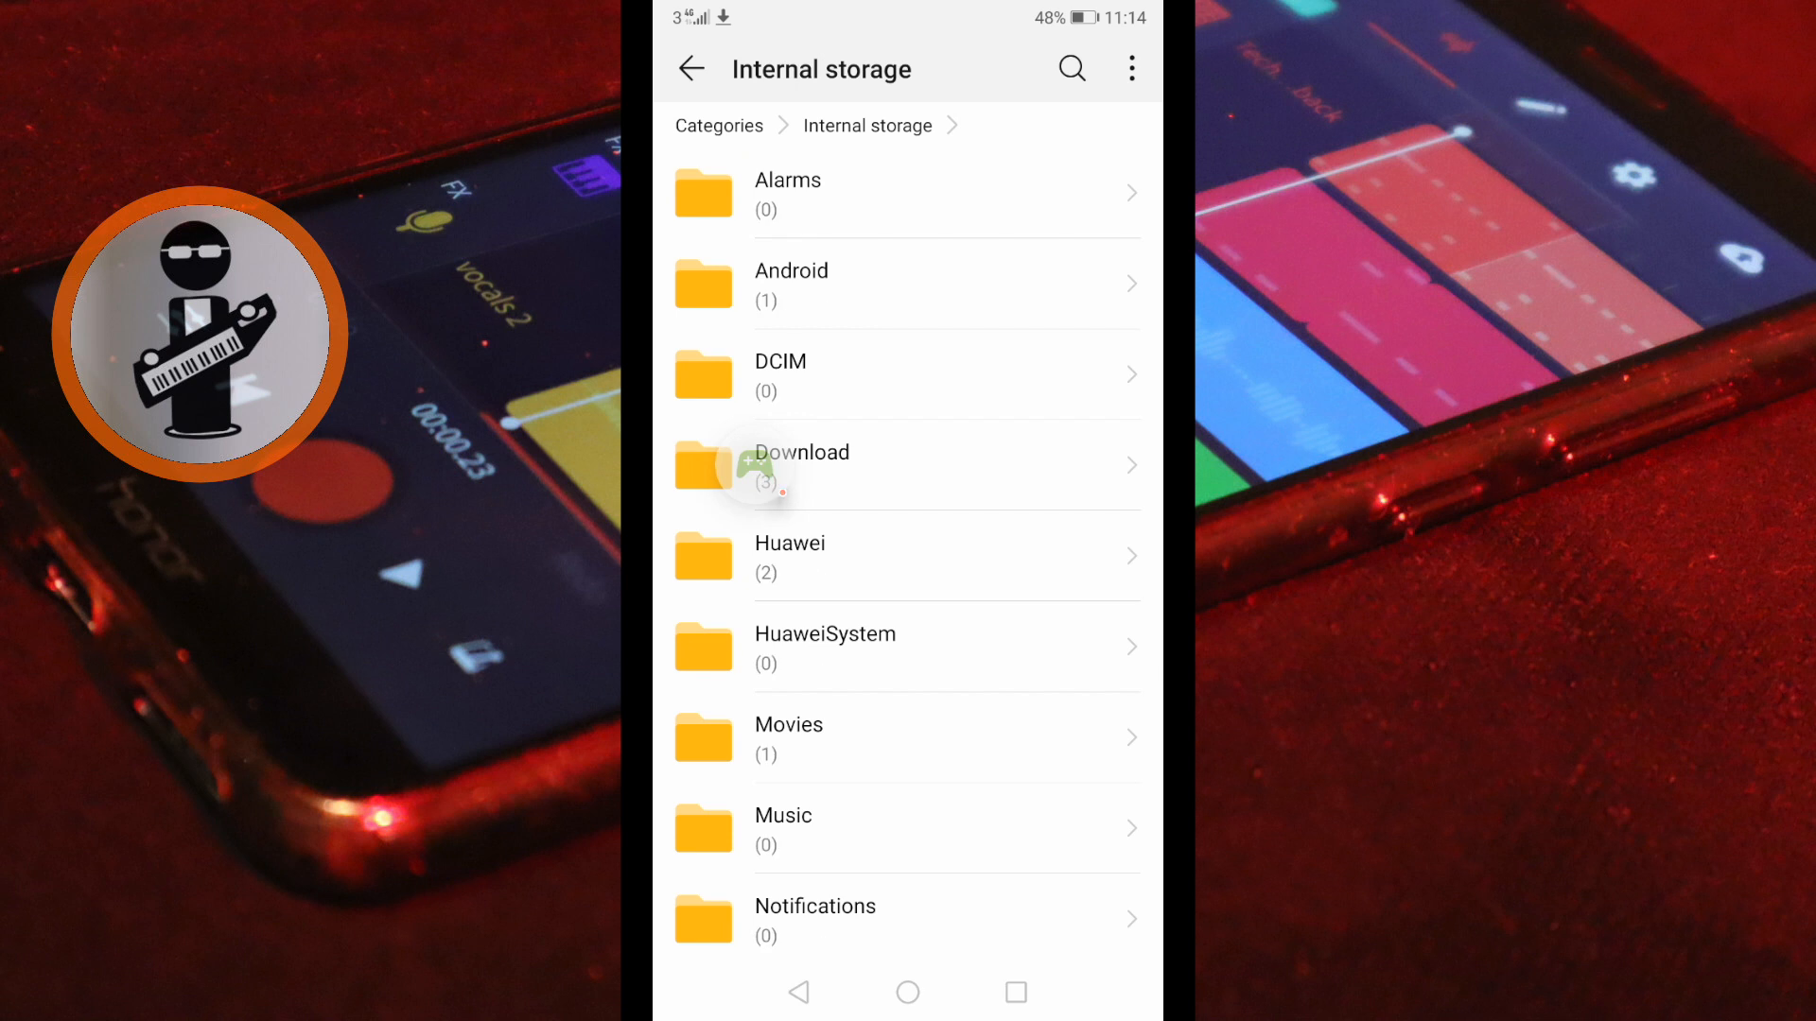
left_click(798, 465)
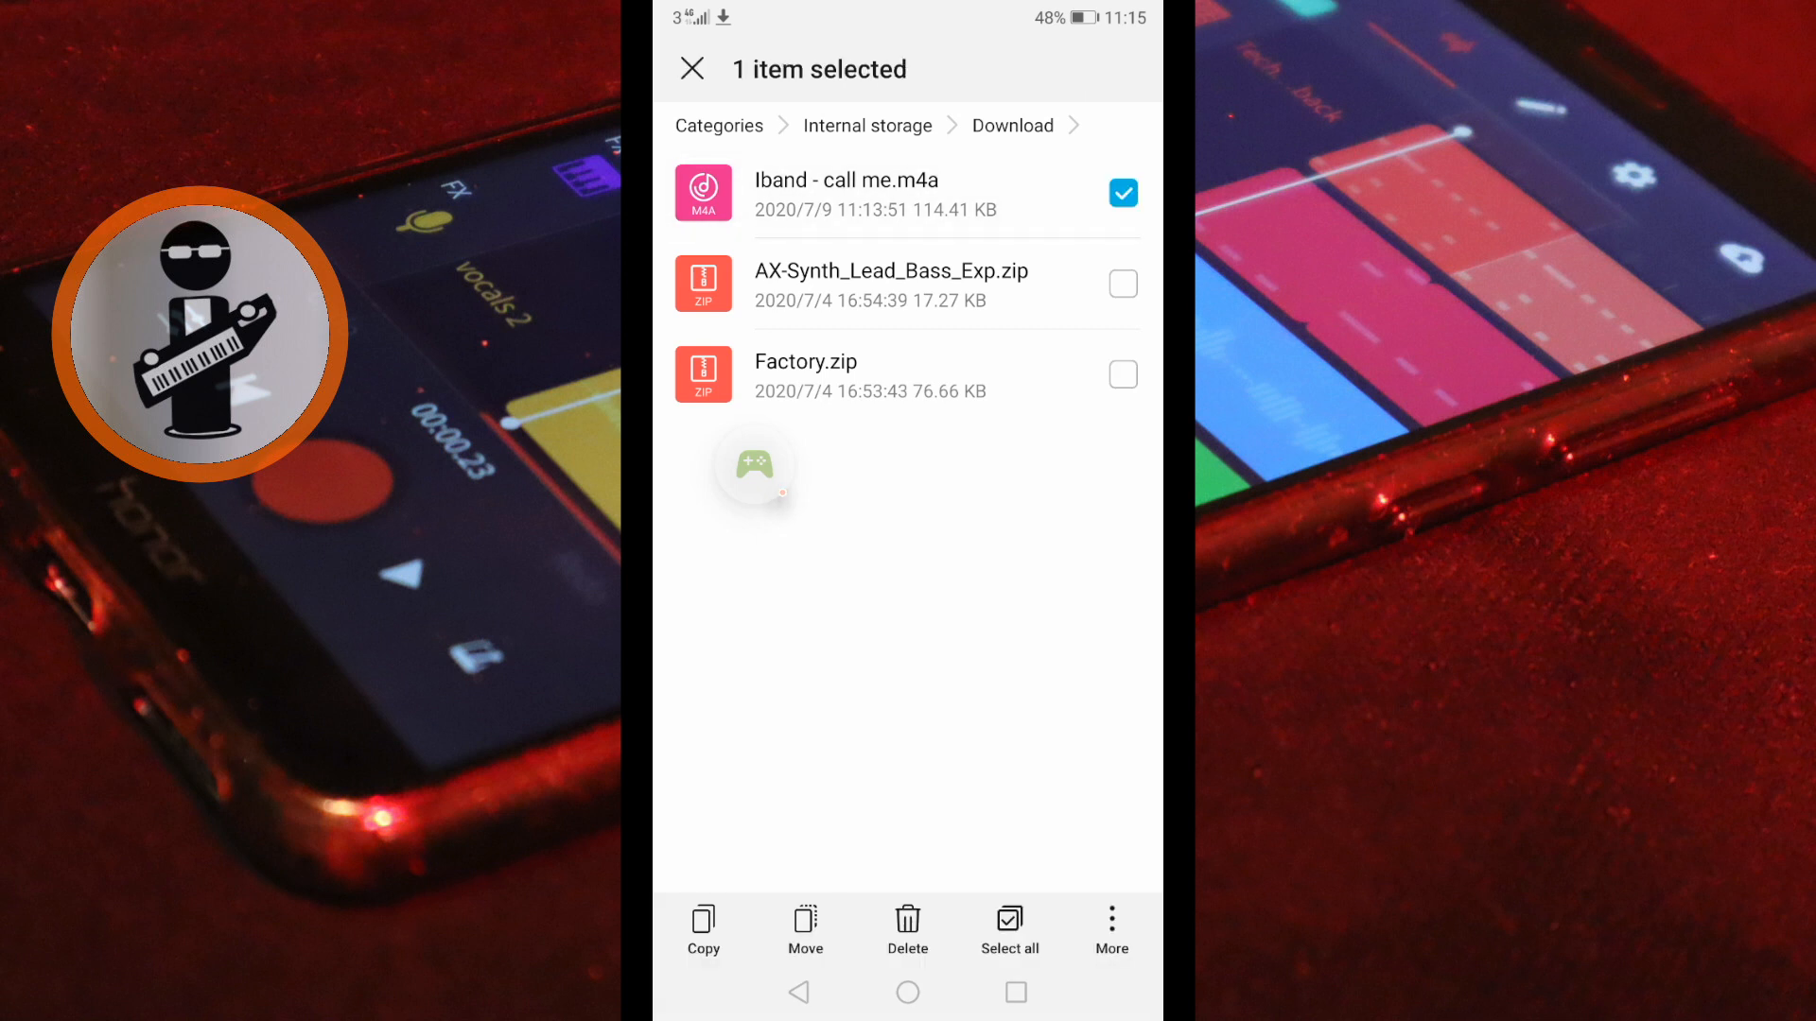
Move 'Iband - call me.m4a' from Download to the Music folder in internal storage.
left_click(806, 927)
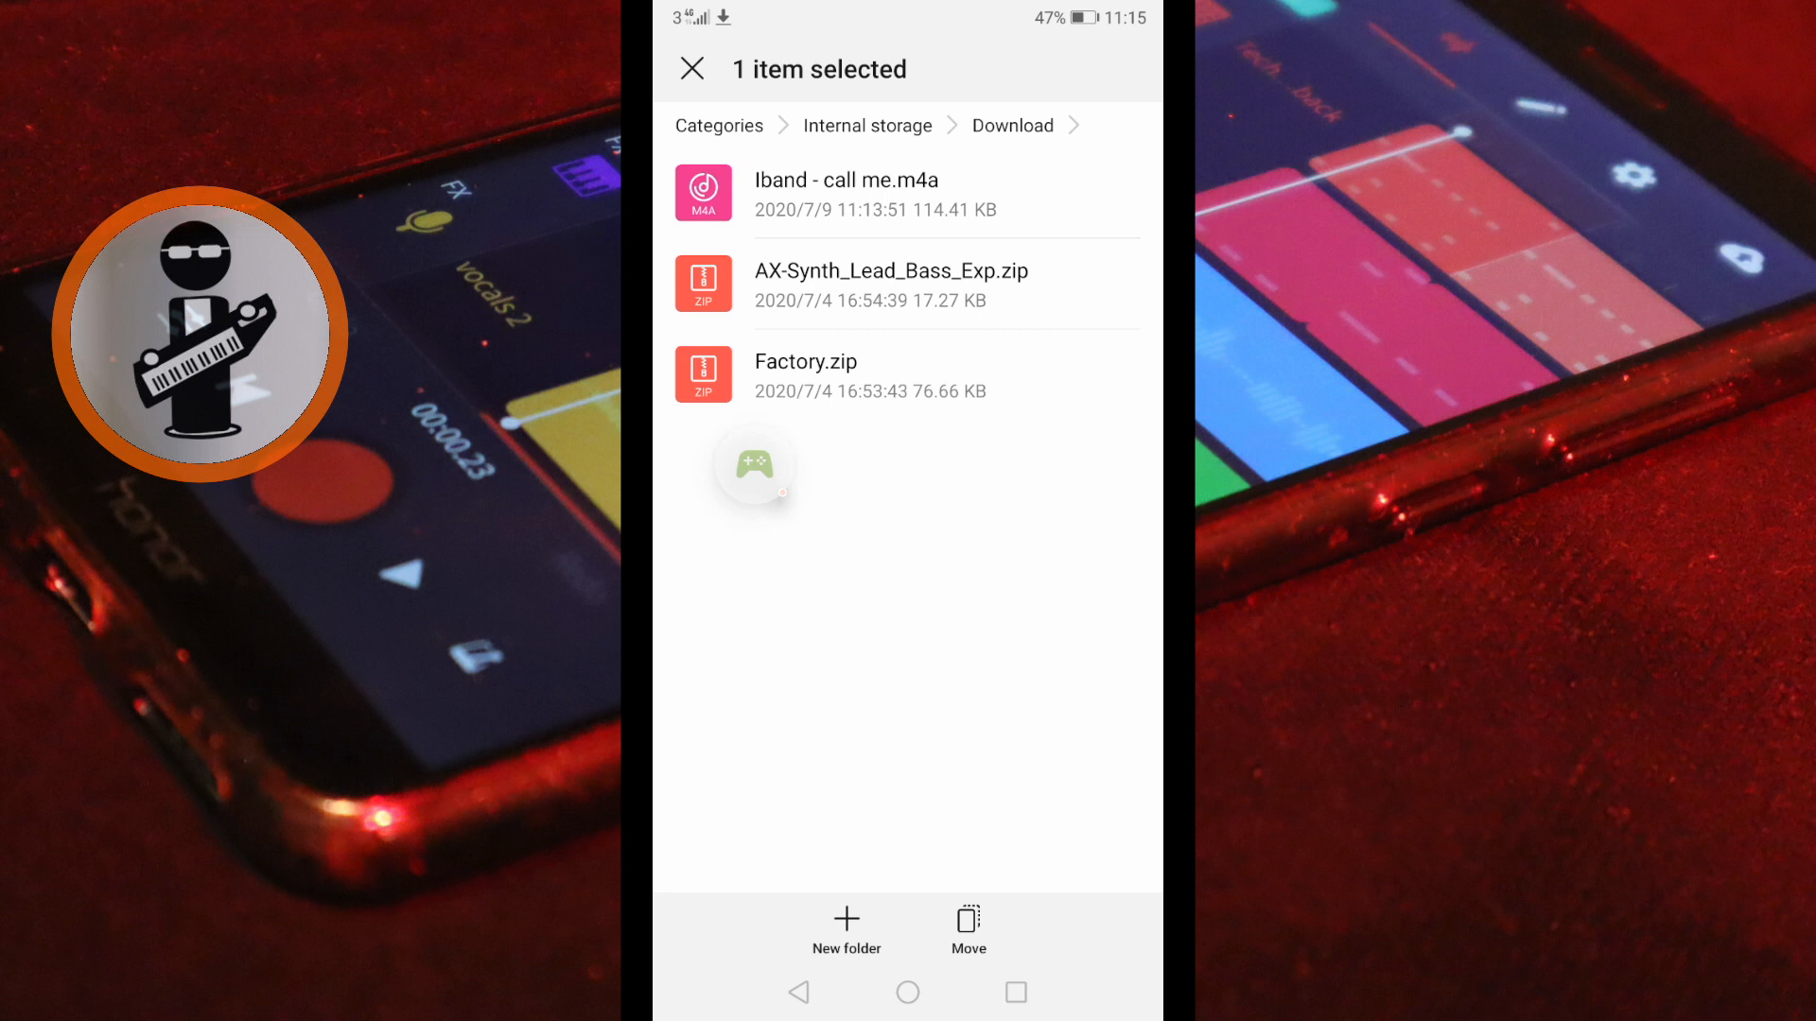
left_click(866, 125)
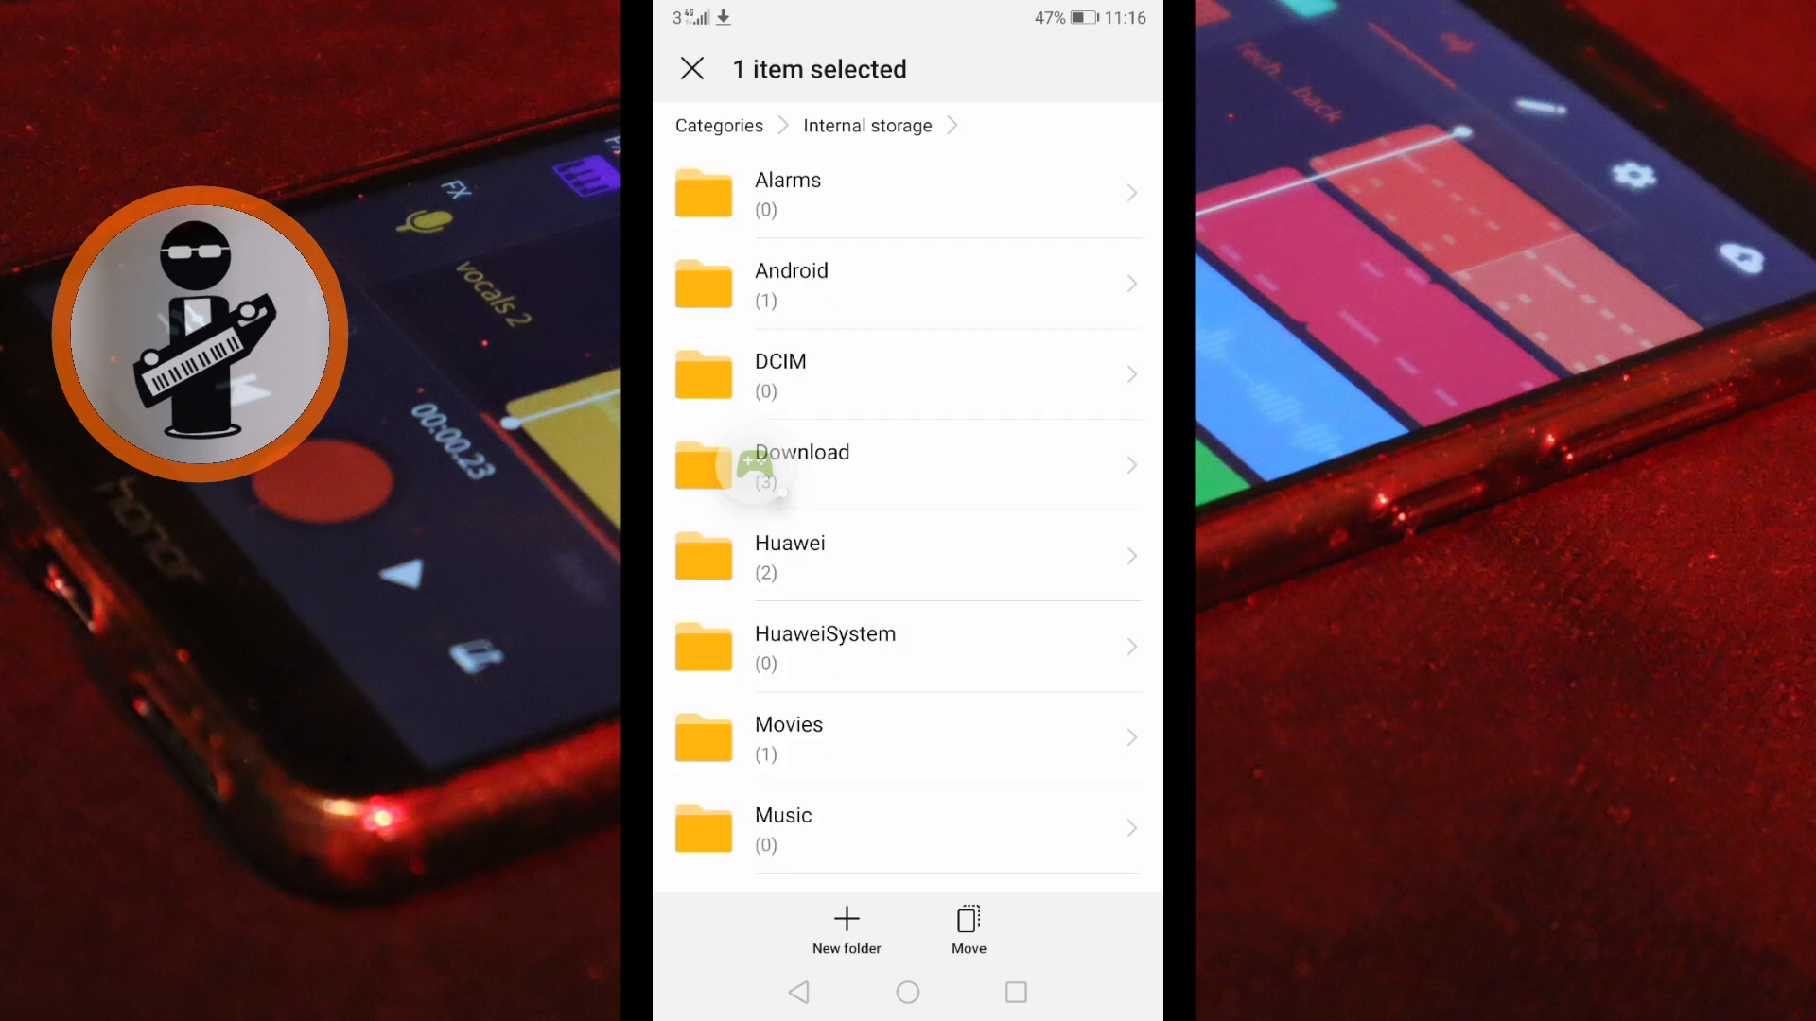
left_click(783, 828)
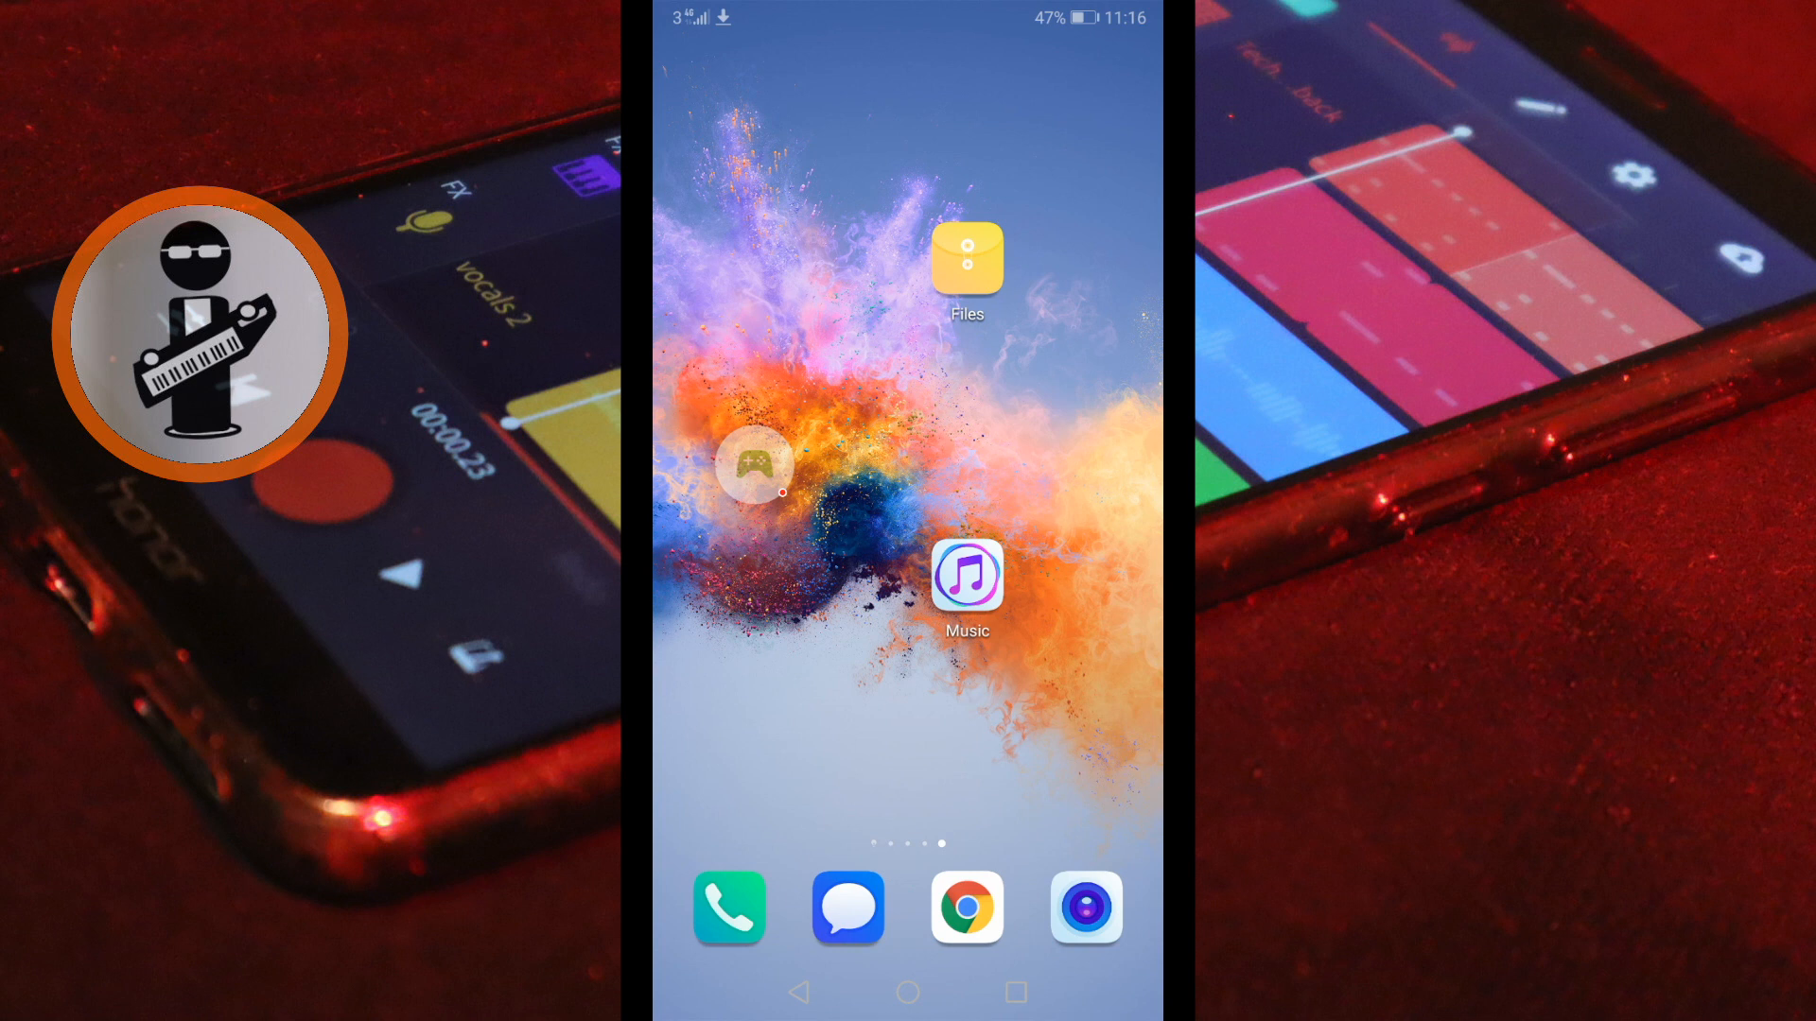
Play 'Iband - call me' from the on-device songs list in the Music app.
left_click(966, 576)
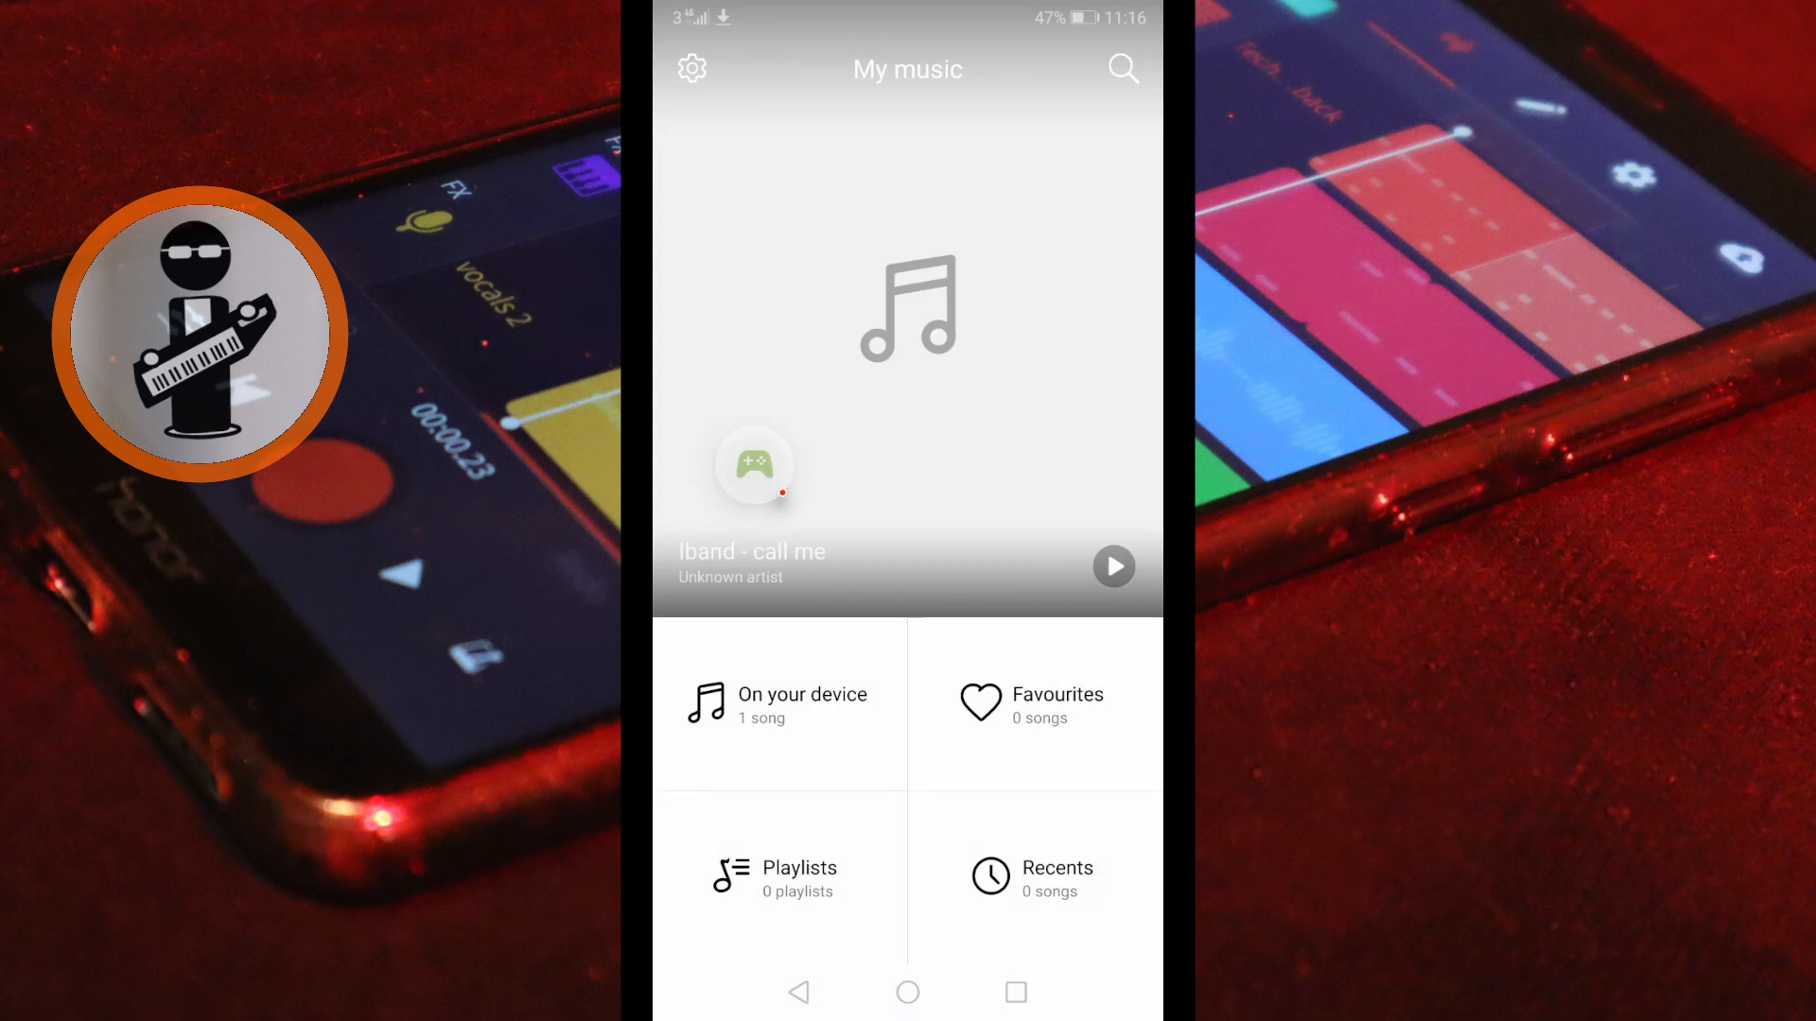
left_click(779, 703)
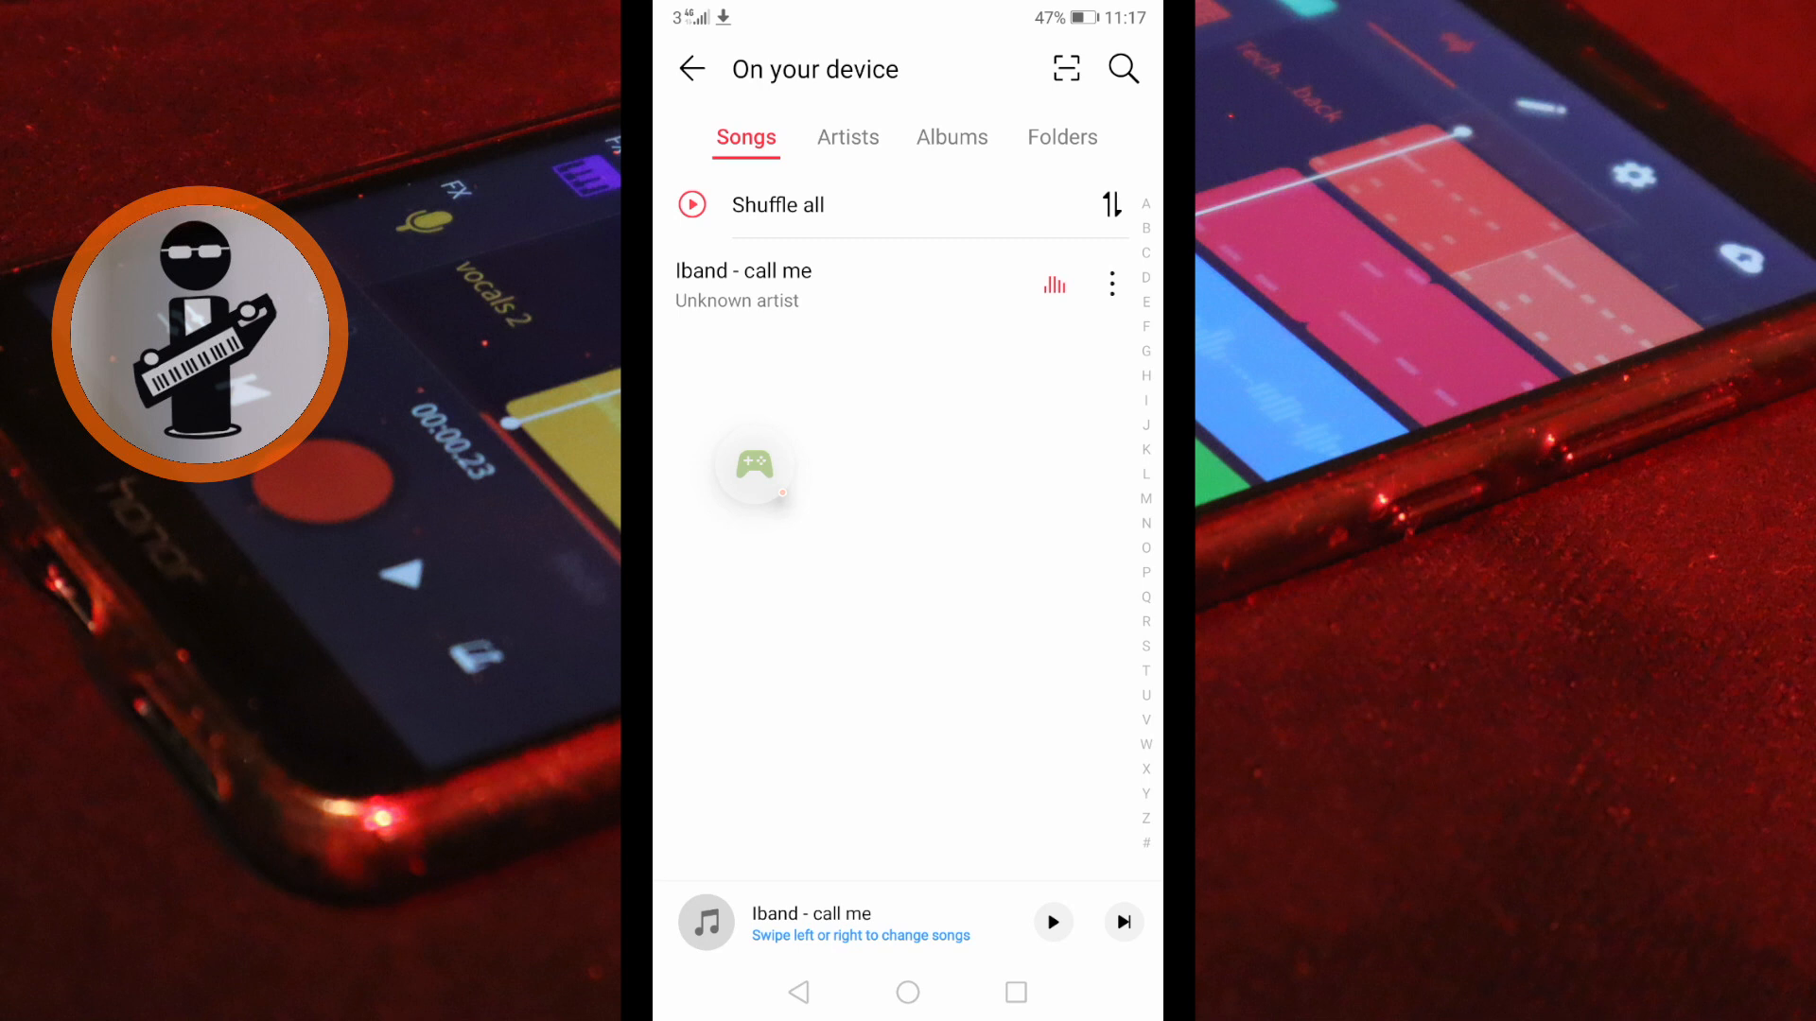